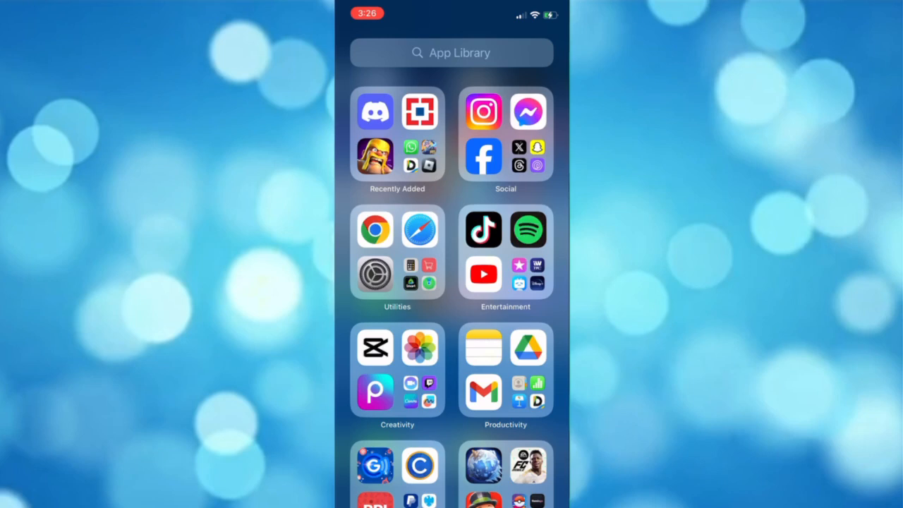
- Launch Messenger from the App Library and bring up its side menu
{"action": "left_click", "coordinate": [528, 111]}
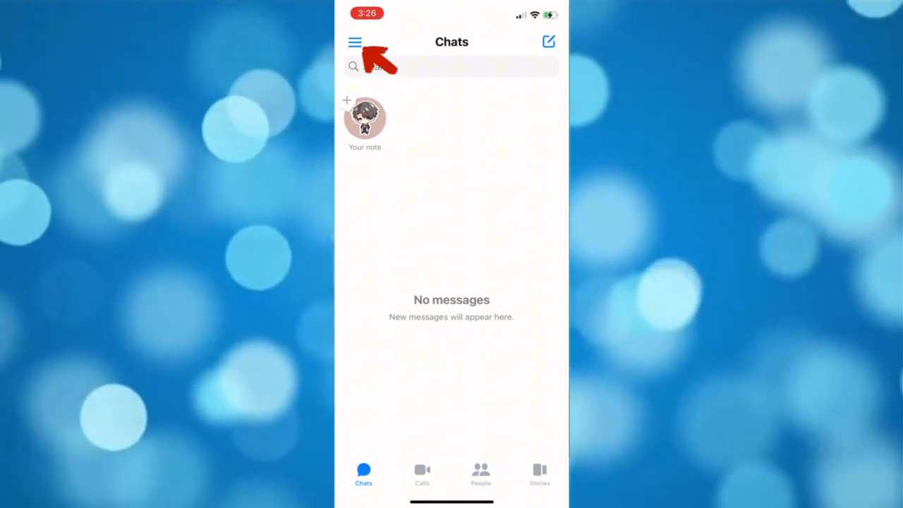
{"action": "left_click", "coordinate": [355, 42]}
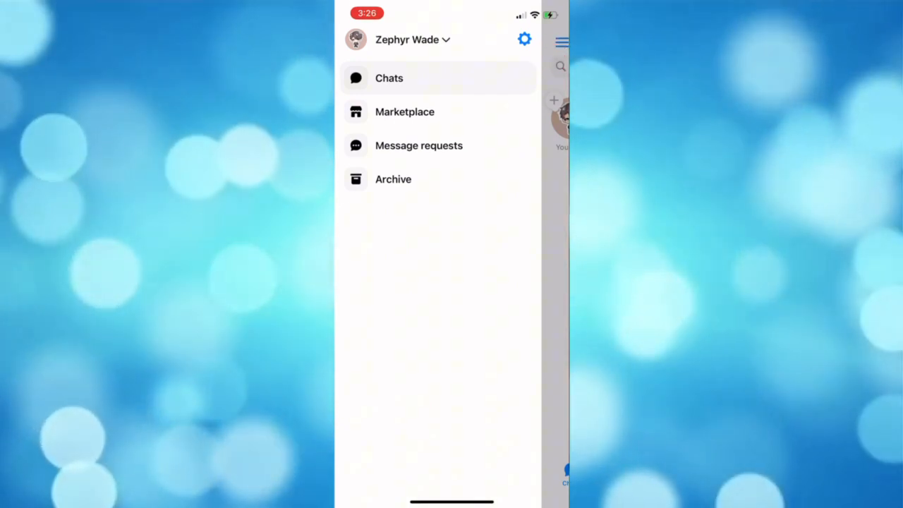
- In Messenger's Notifications & sounds settings, switch Show previews on
{"action": "left_click", "coordinate": [524, 39]}
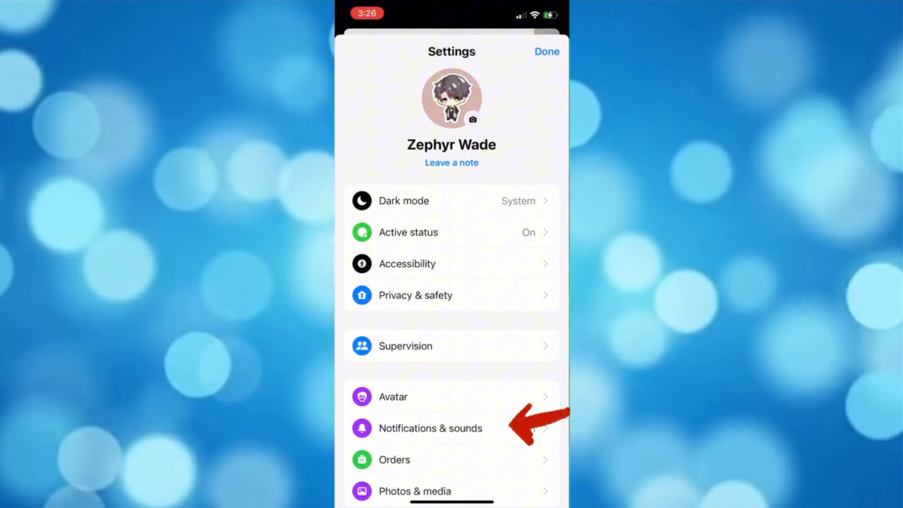
{"action": "left_click", "coordinate": [430, 429]}
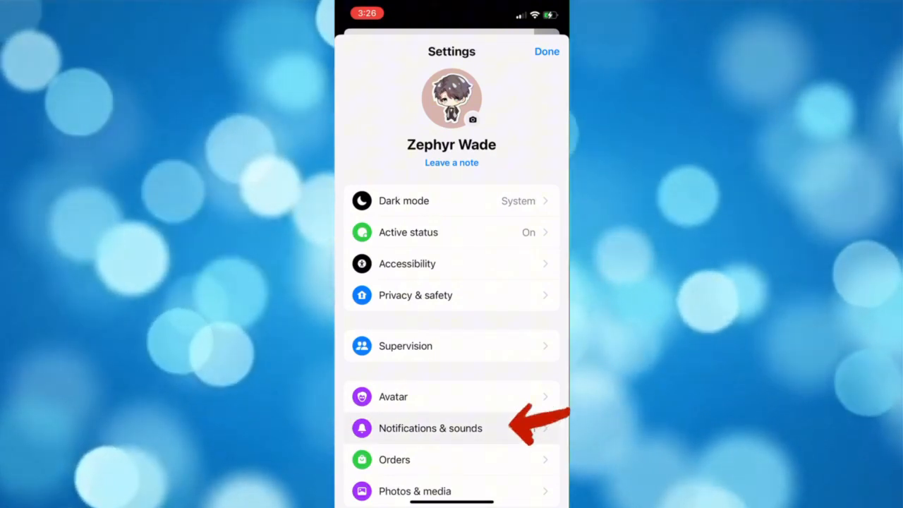
{"action": "left_click", "coordinate": [430, 429]}
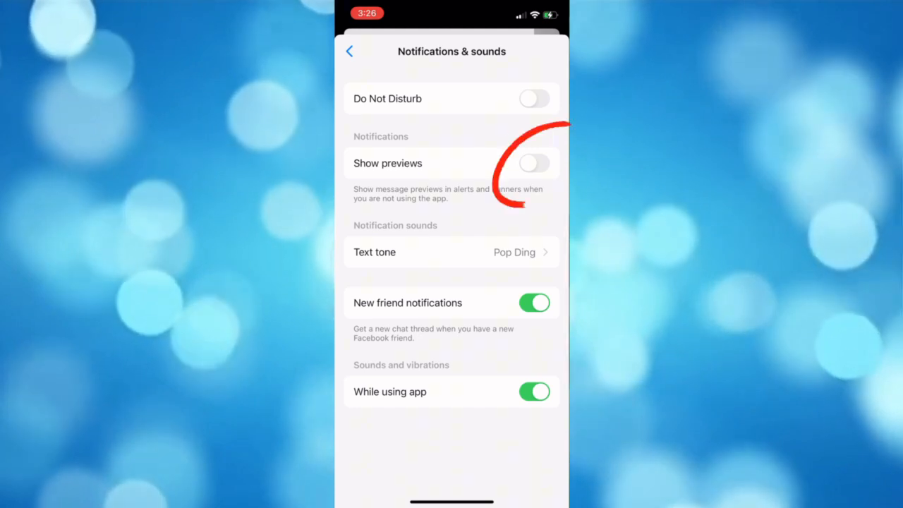
{"action": "left_click", "coordinate": [534, 164]}
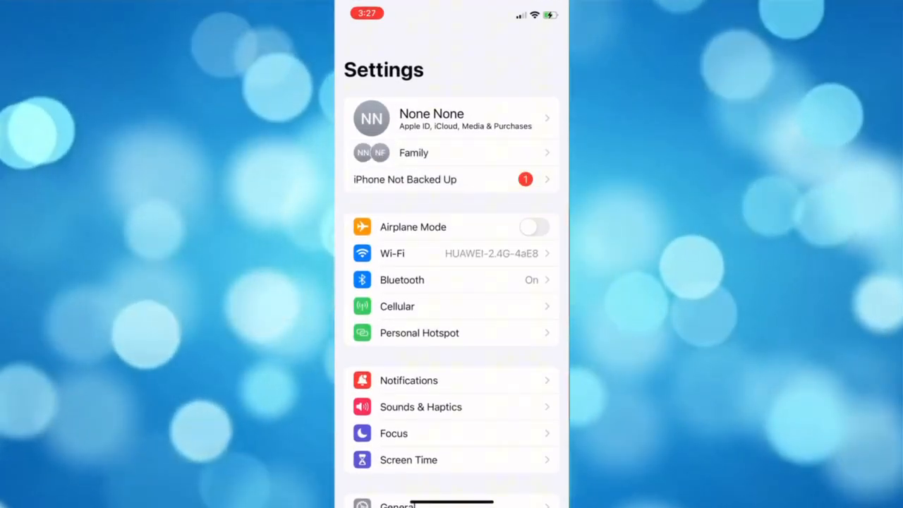
- Scroll the iOS Notifications app list down to reach Messenger
{"action": "scroll", "scroll_direction": "down", "scroll_amount": 3}
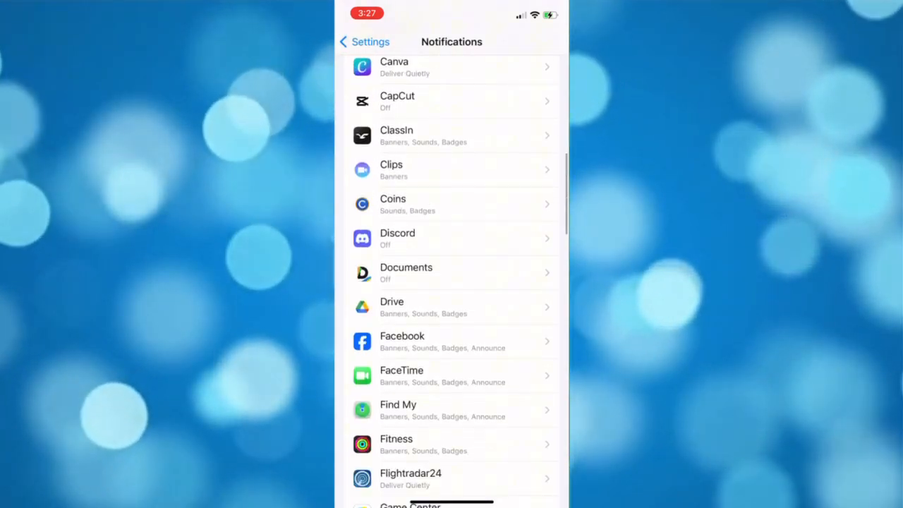
{"action": "scroll", "scroll_direction": "down", "scroll_amount": 3}
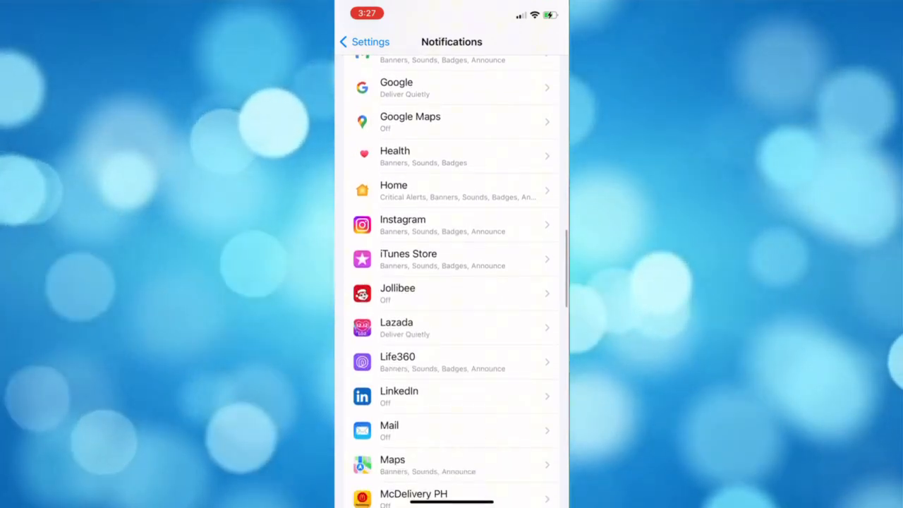
{"action": "scroll", "scroll_direction": "down", "scroll_amount": 3}
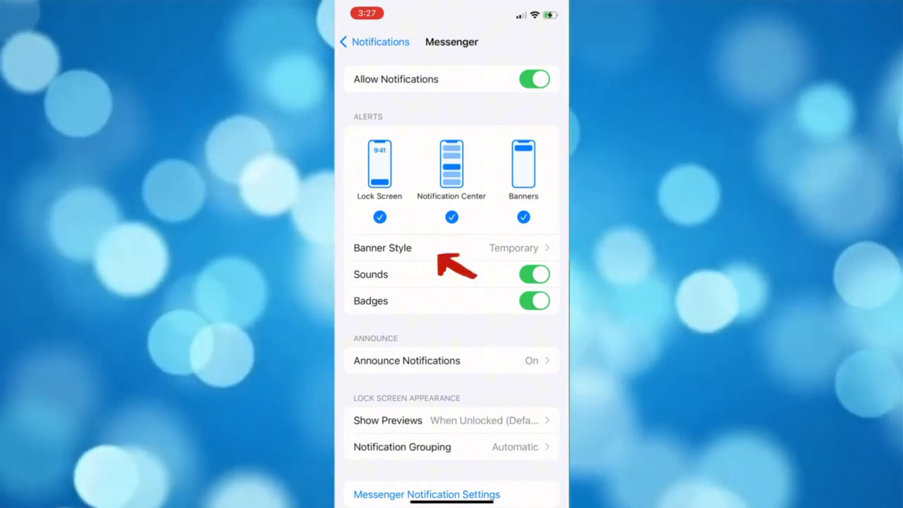
- Set Messenger's Banner Style to Persistent and Show Previews to Always
{"action": "left_click", "coordinate": [452, 248]}
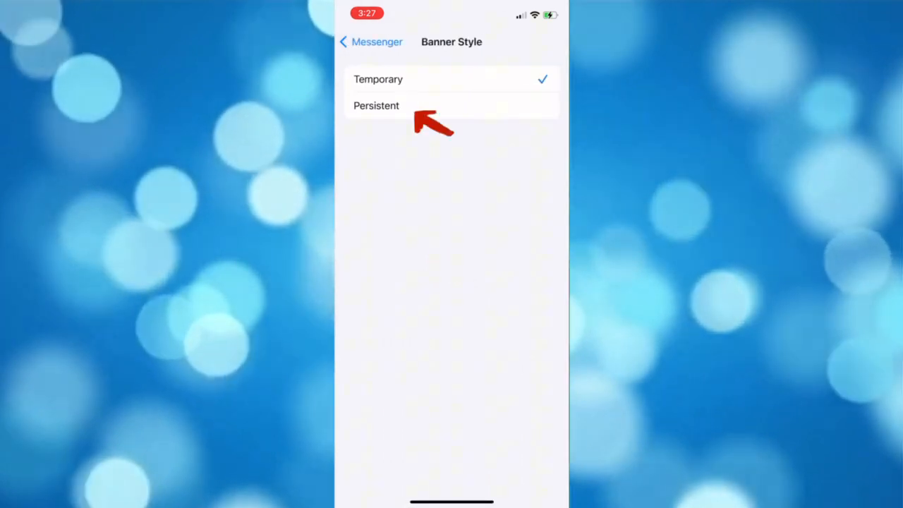
{"action": "left_click", "coordinate": [375, 104]}
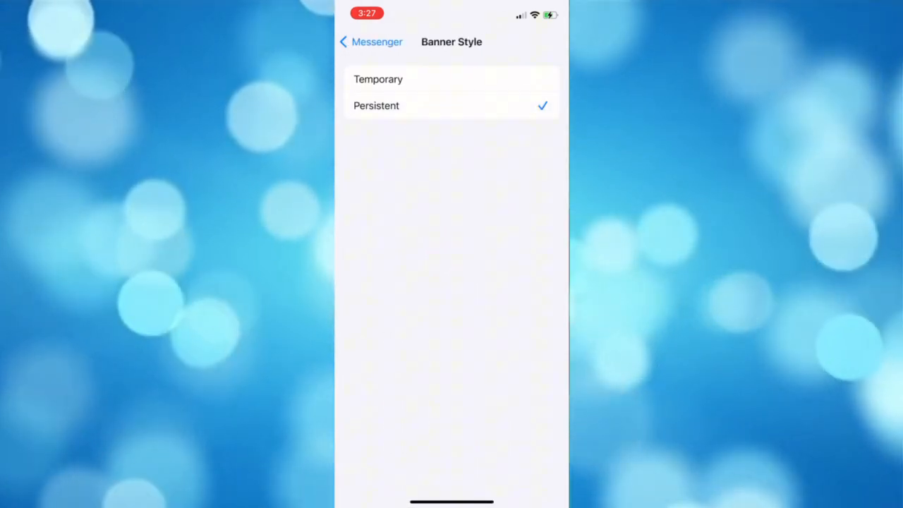
{"action": "left_click", "coordinate": [370, 42]}
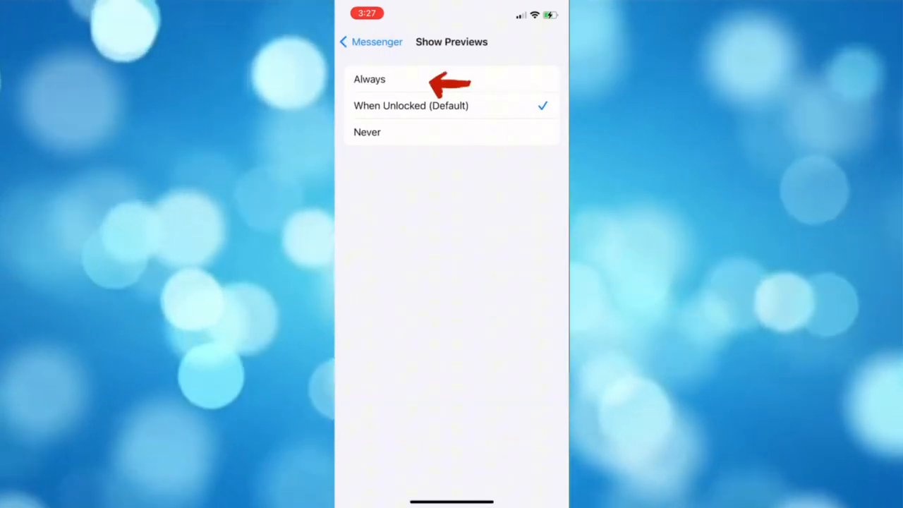
{"action": "left_click", "coordinate": [370, 42]}
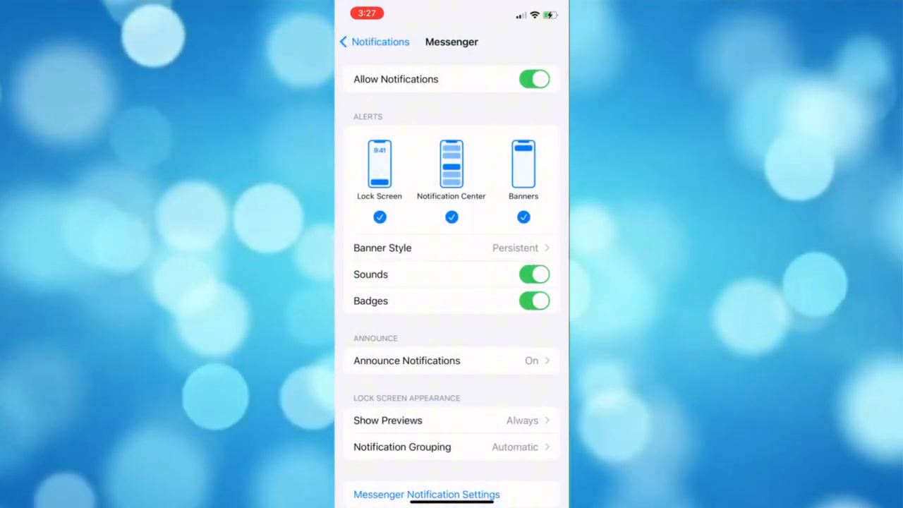